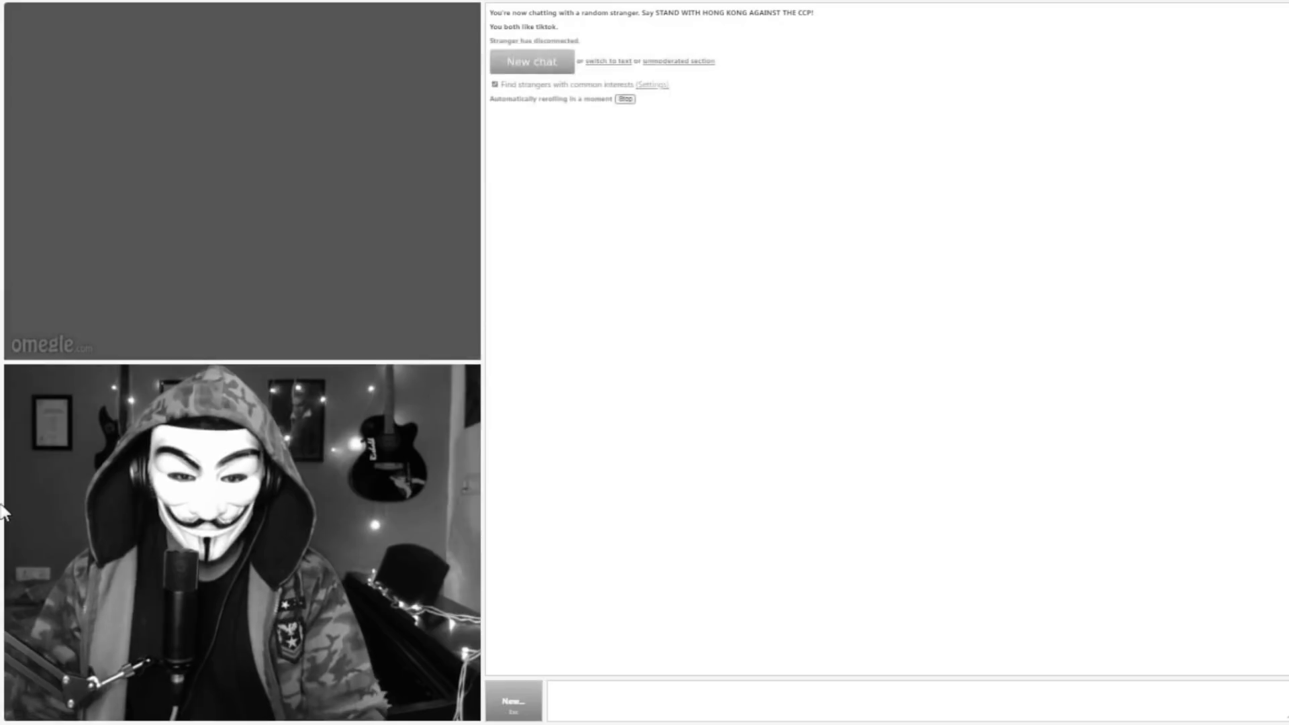
Start a new chat with a random stranger sharing the TikTok interest
{"action": "left_click", "coordinate": [531, 61]}
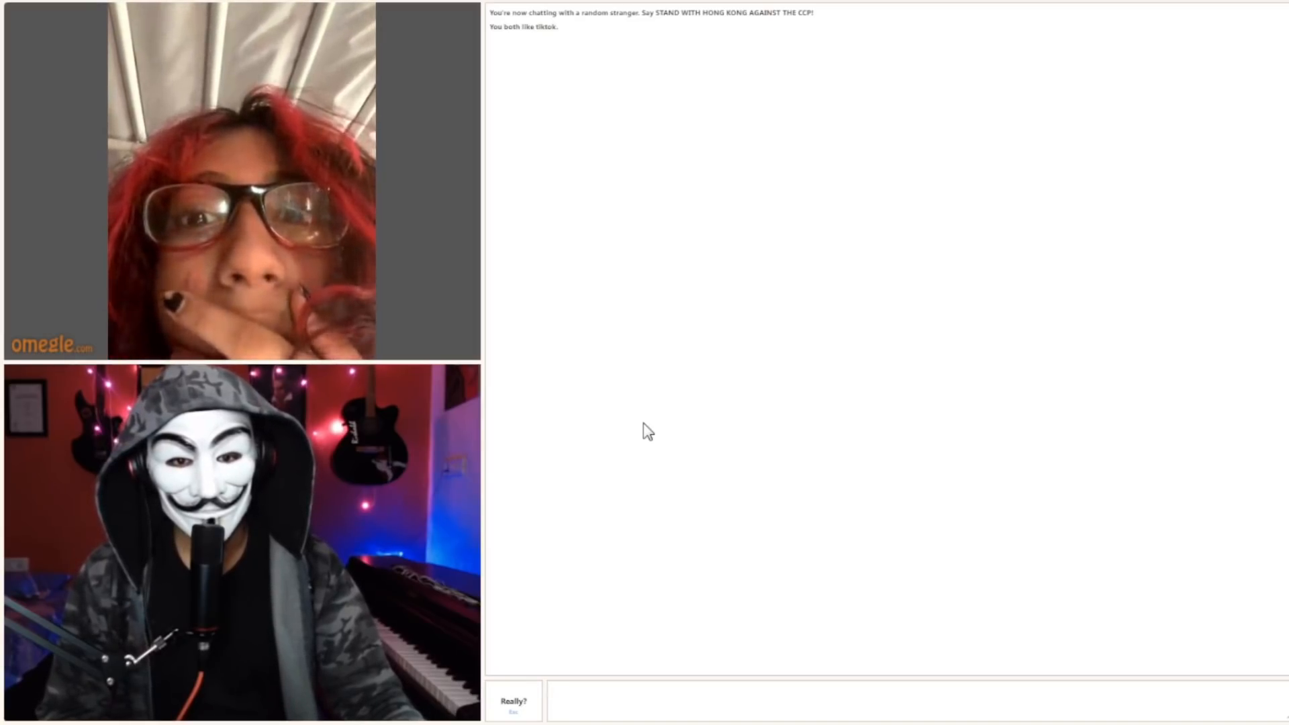
After the stranger disconnects, search for the next TikTok-interest stranger
{"action": "left_click", "coordinate": [514, 703]}
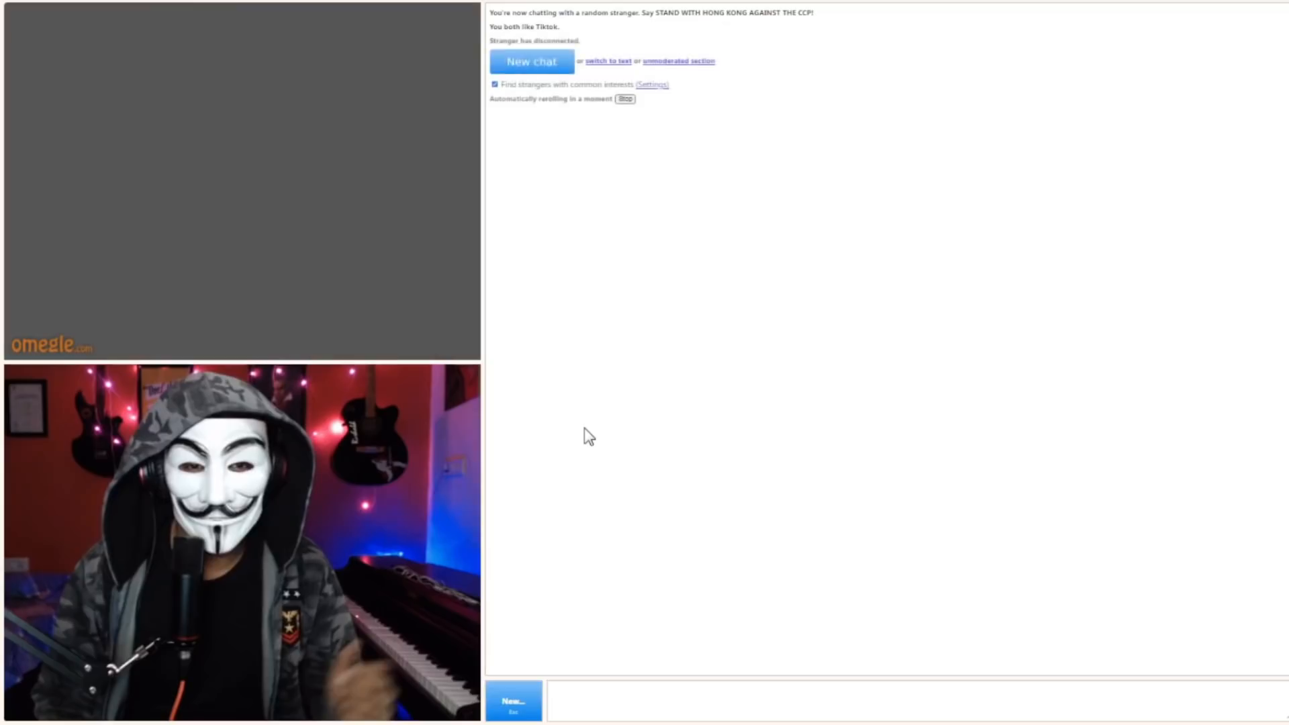
{"action": "left_click", "coordinate": [532, 61]}
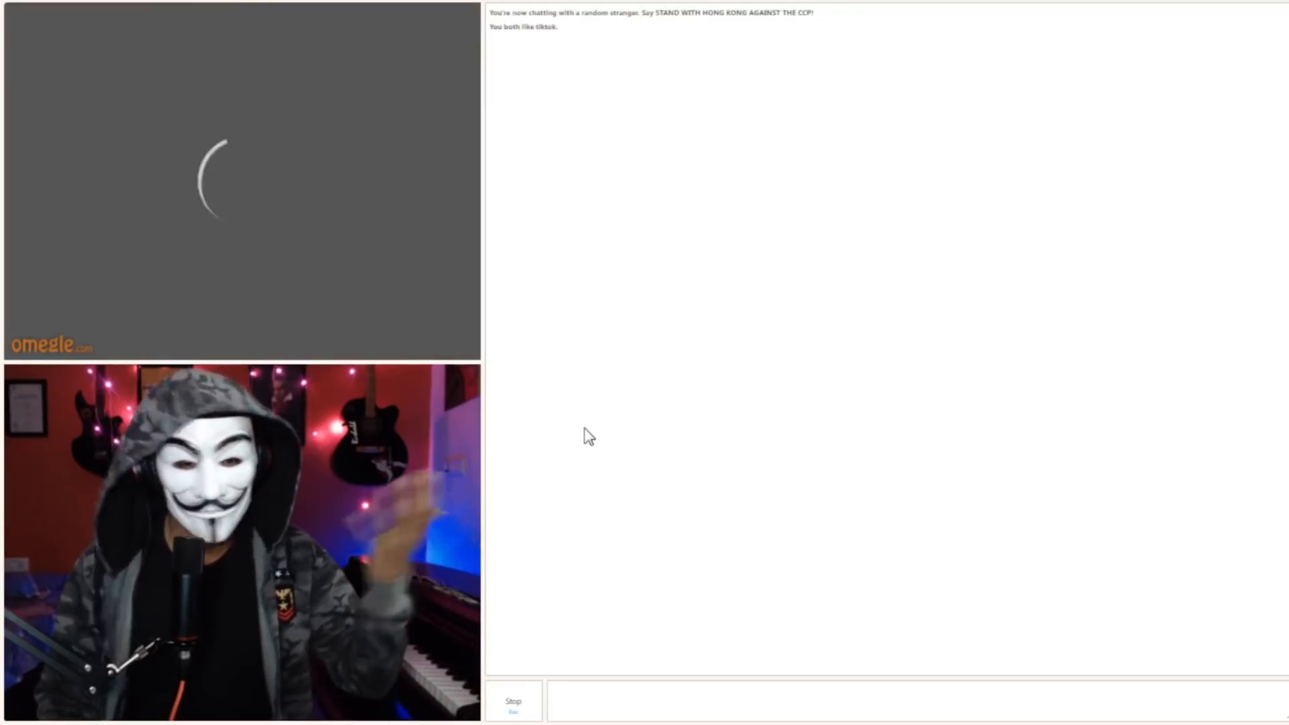